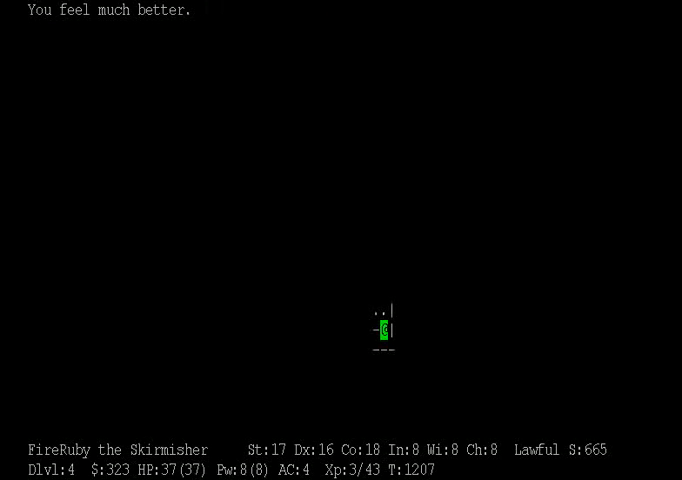
Step: Page past the healing message and FireRuby's attribute list, which confirms she can safely pray
key("q")
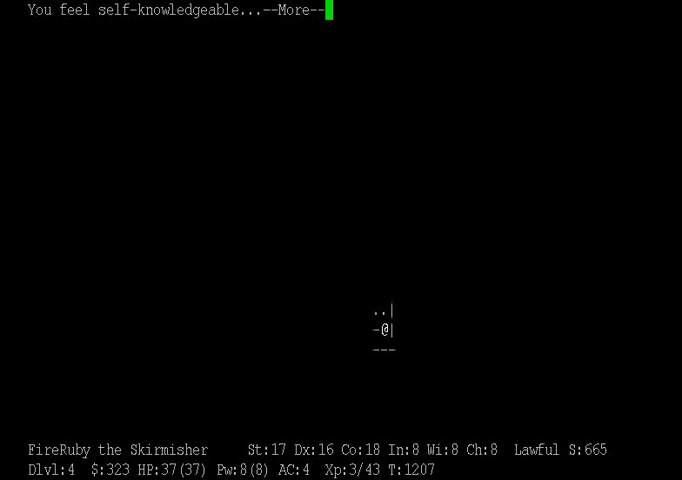
key("space")
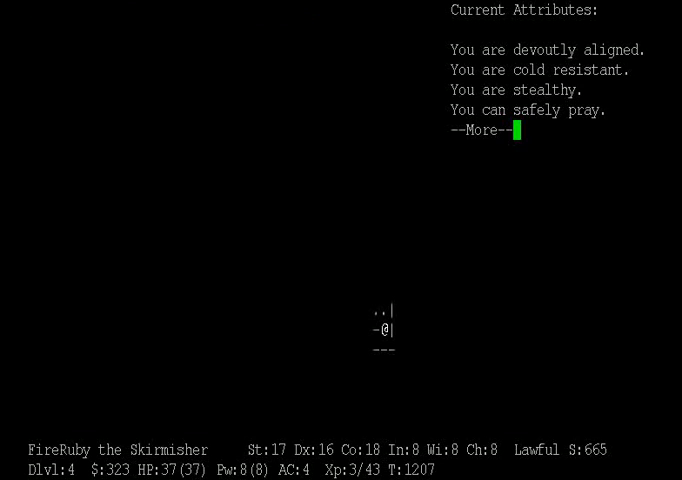
key("space")
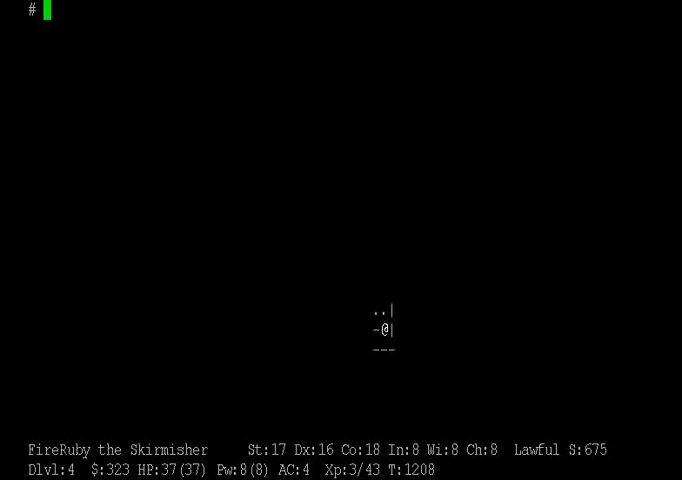
Step: Enter and confirm the pray extended command
type("pray")
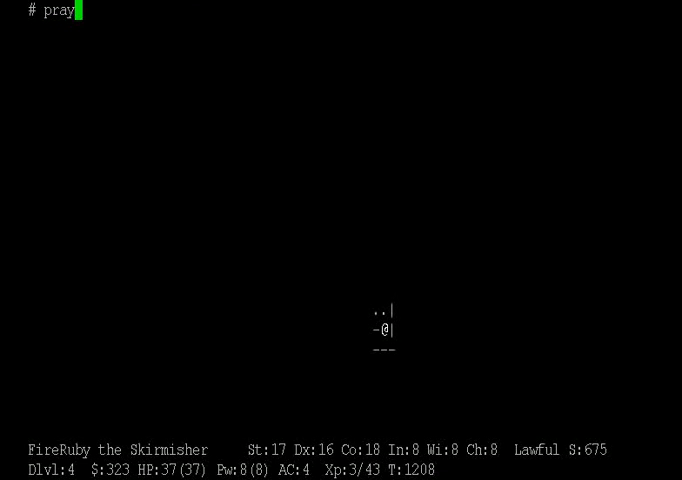
key("Return")
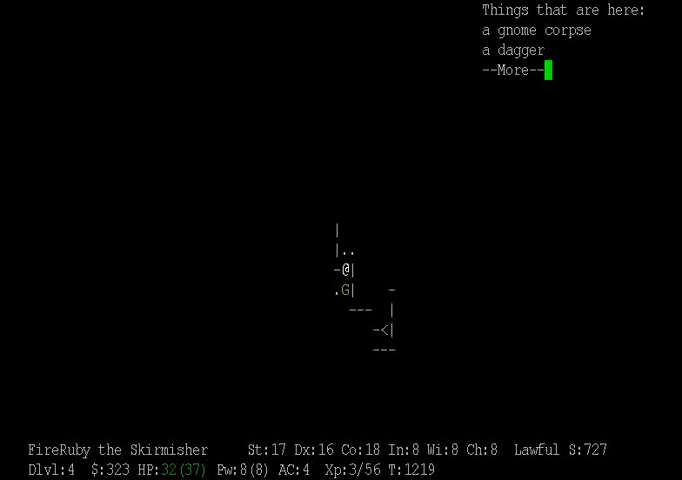
Step: Walk north through the corridors and kill the adjacent dwarf, reaching experience level 4
key("space")
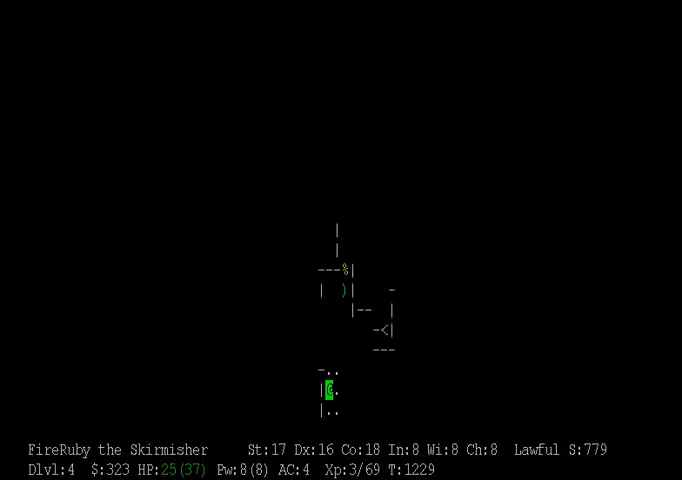
key("i")
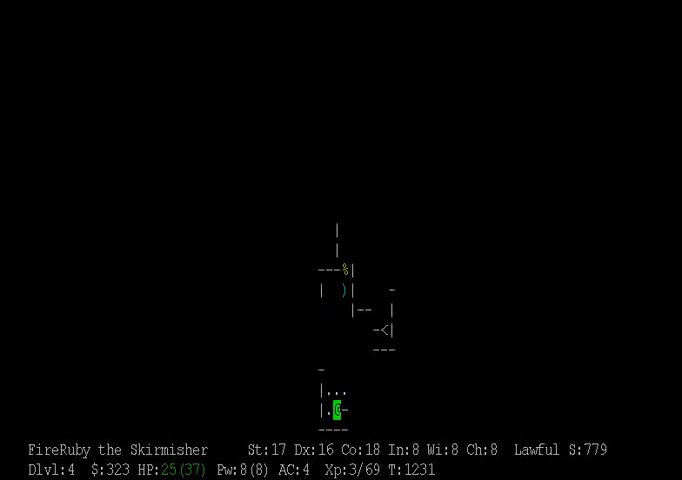
key("k")
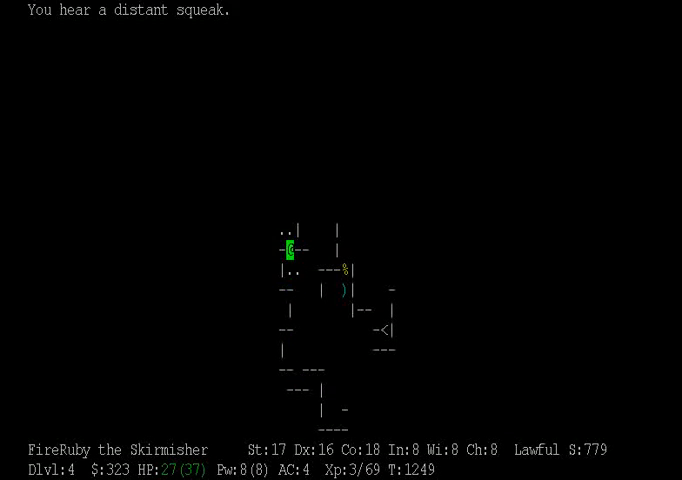
key("up")
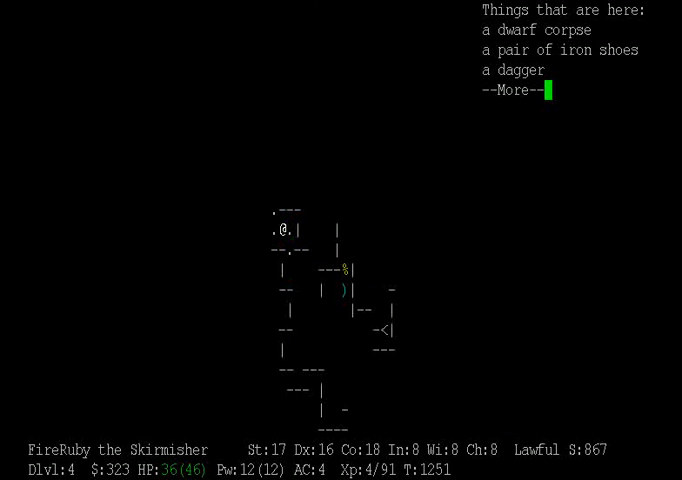
key("space")
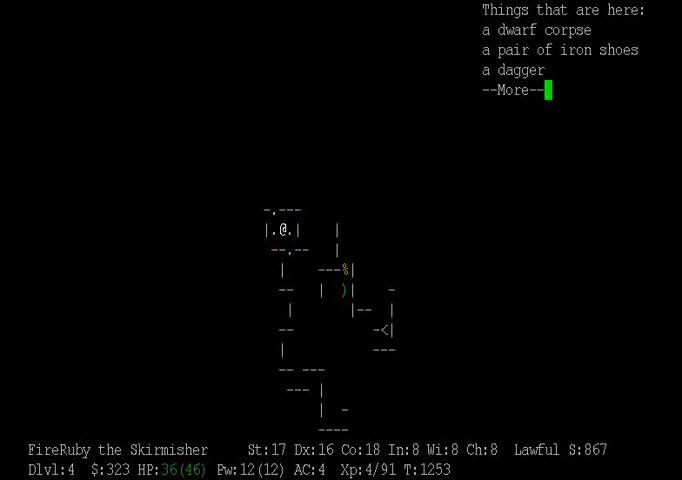
key("space")
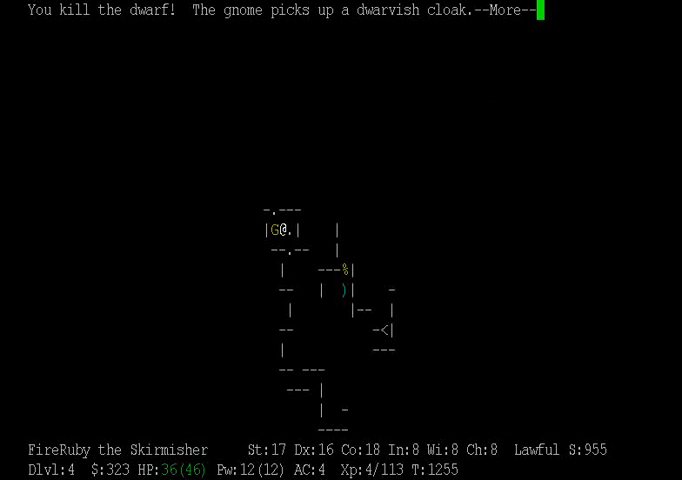
key("space")
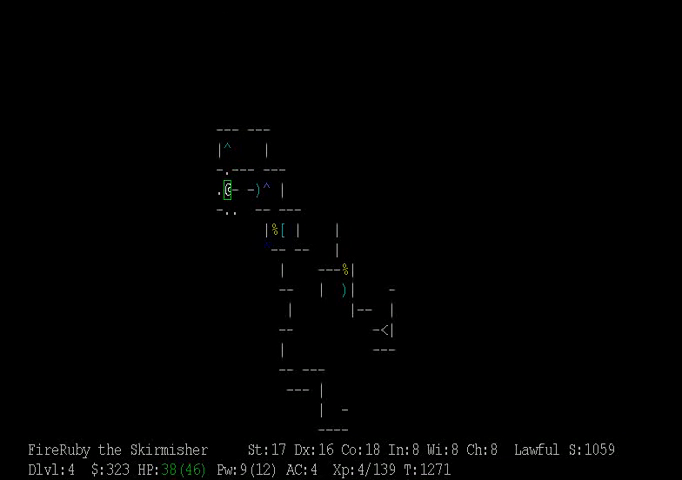
Step: Head west past the > staircase, fighting monsters until reaching experience level 5
key("j")
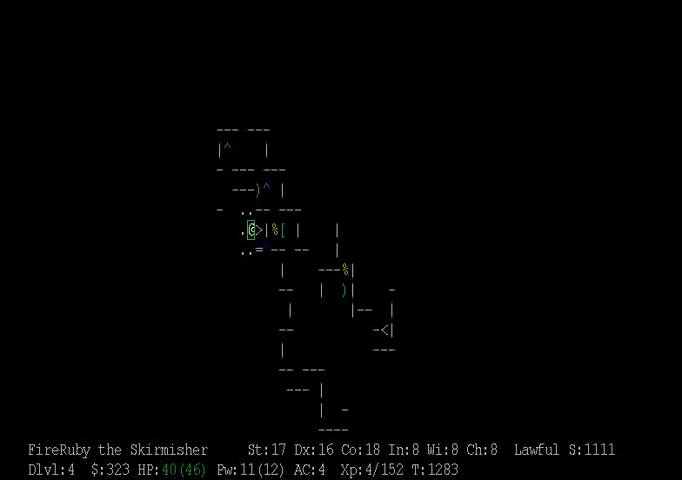
key("down")
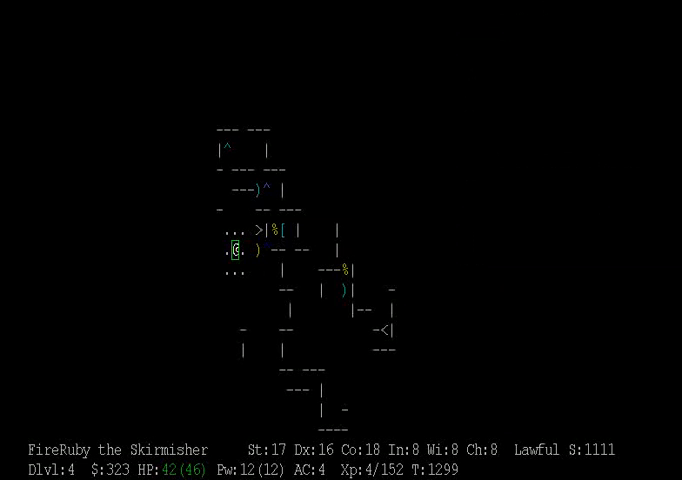
key("h")
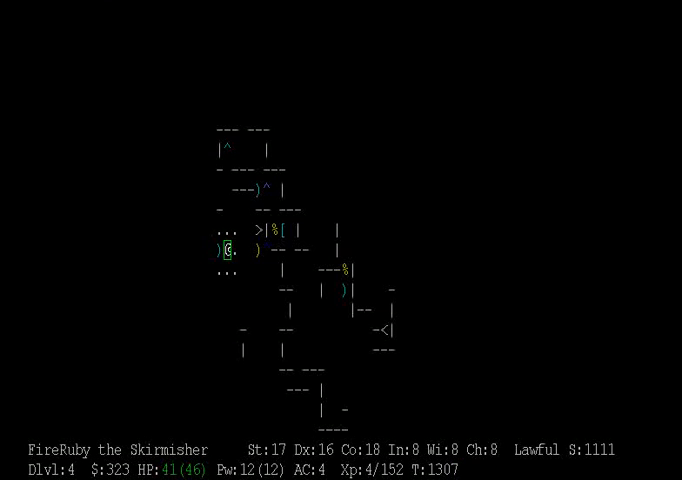
key("l")
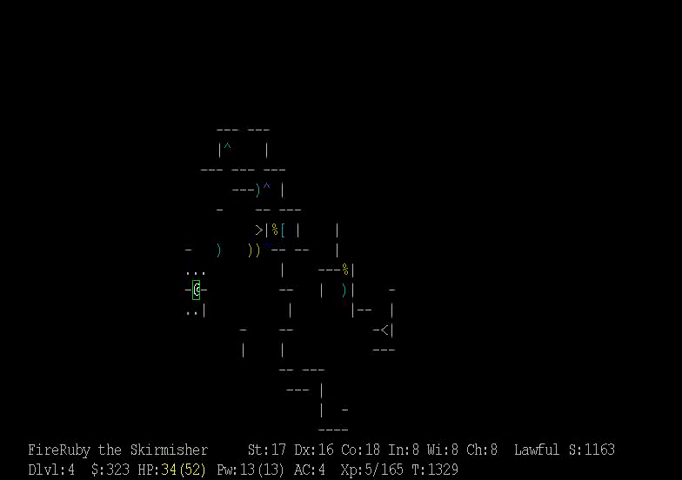
Step: Explore the western rooms, then return to the down staircase with the feline alongside
key("Down")
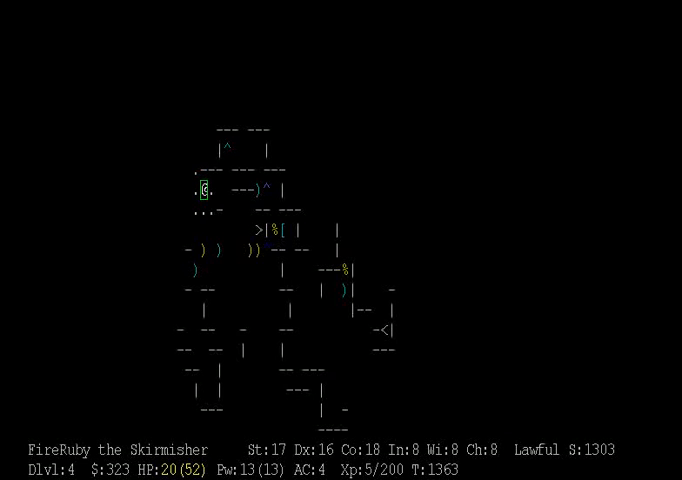
key("down")
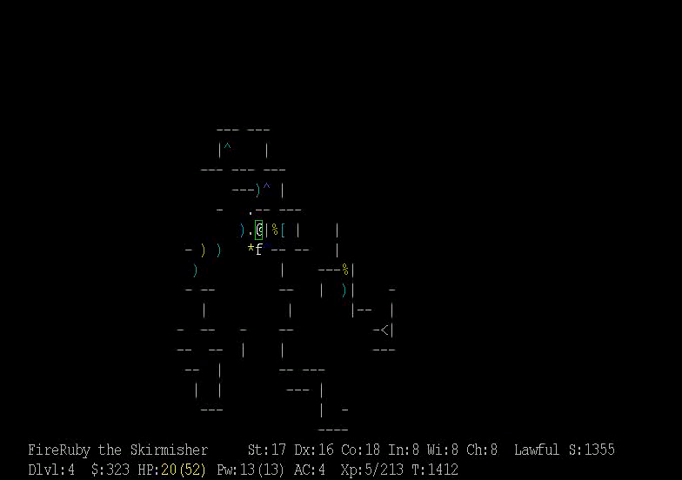
Step: Descend to dungeon level 5, fight the gnome lord, and page to the werejackal transformation
key(">")
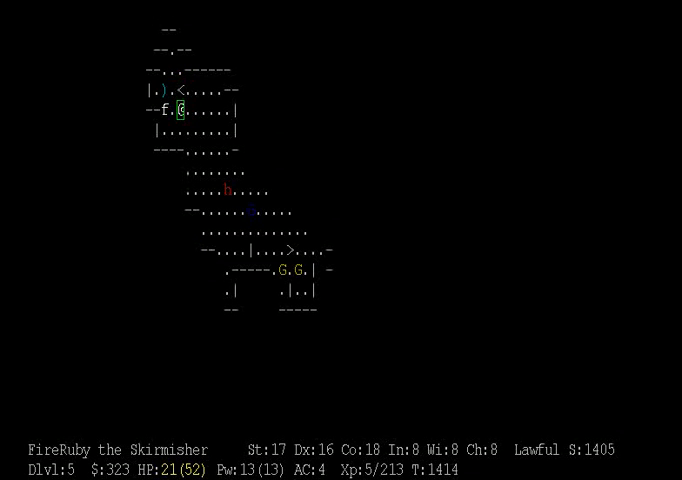
key("y")
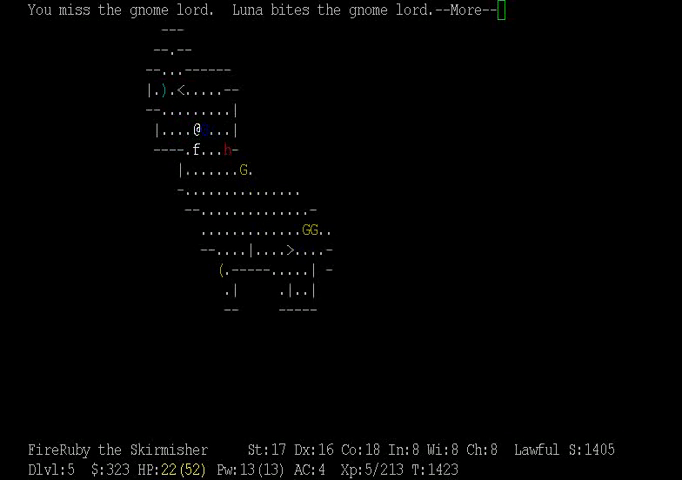
key("space")
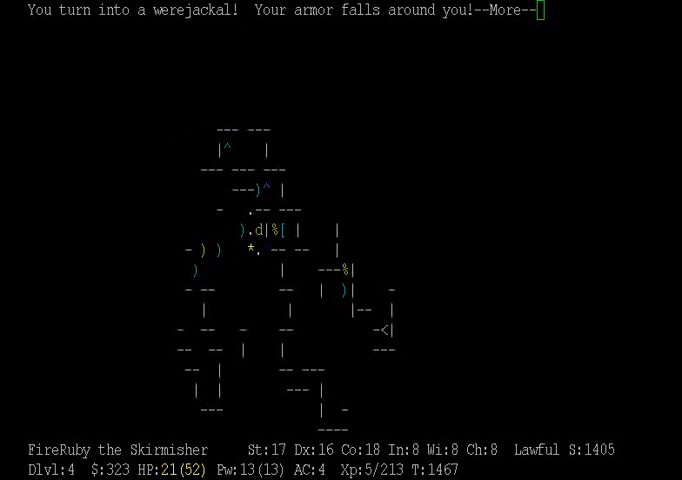
Step: Acknowledge the werejackal transformation and forced weapon-drop messages
key("space")
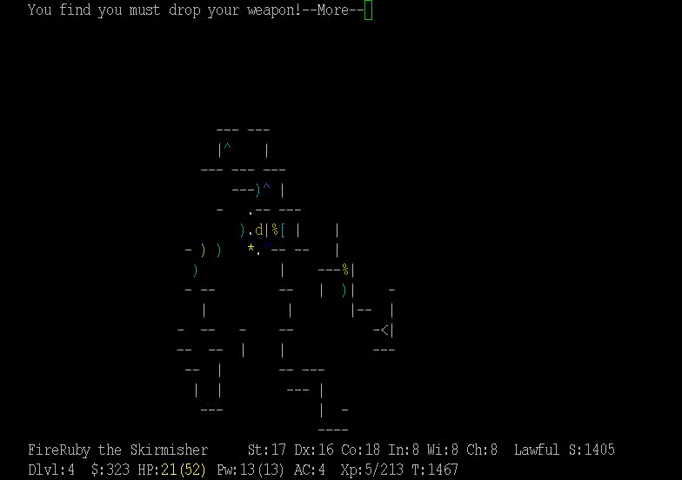
key("space")
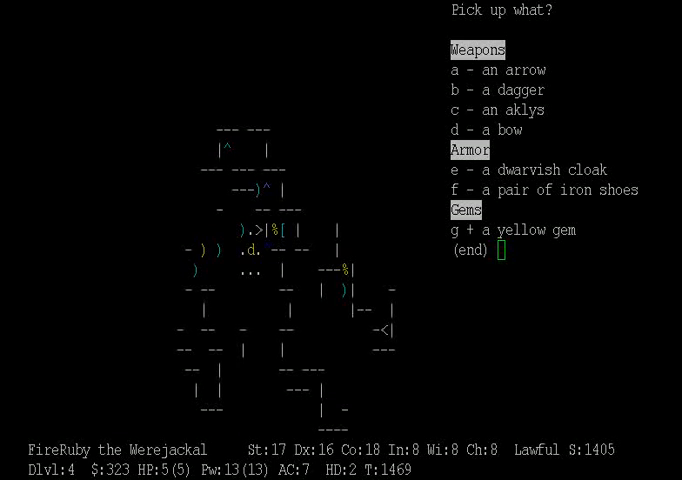
Step: Pick up only the yellow gem and return to dungeon level 5 among jackals
key("g")
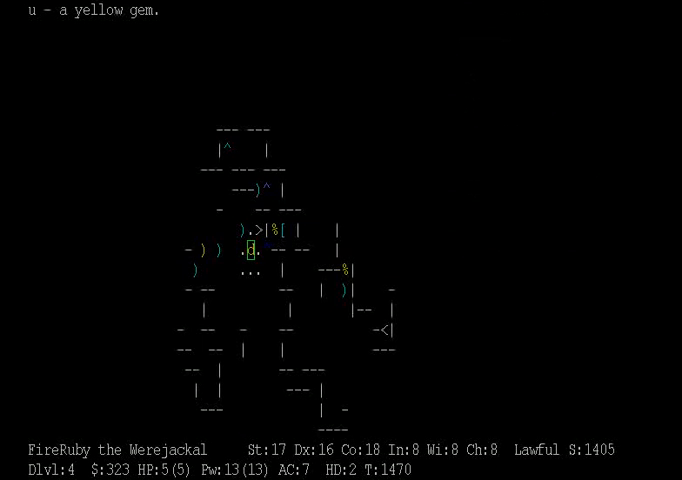
key("k")
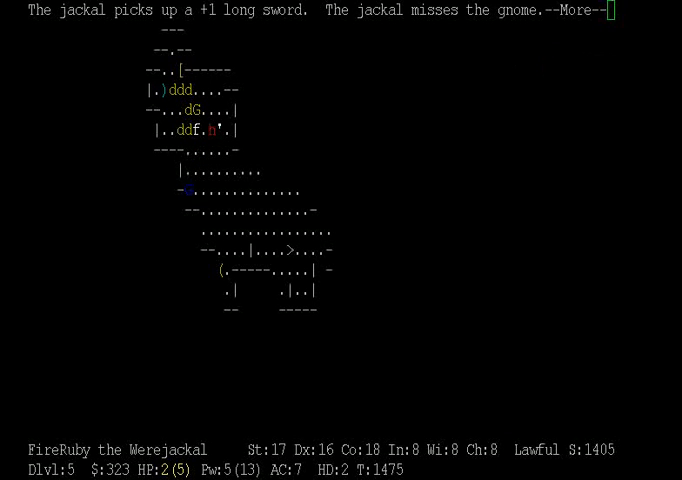
Step: Page through the combat messages, revert to human form, and pick up a dagger
key("space")
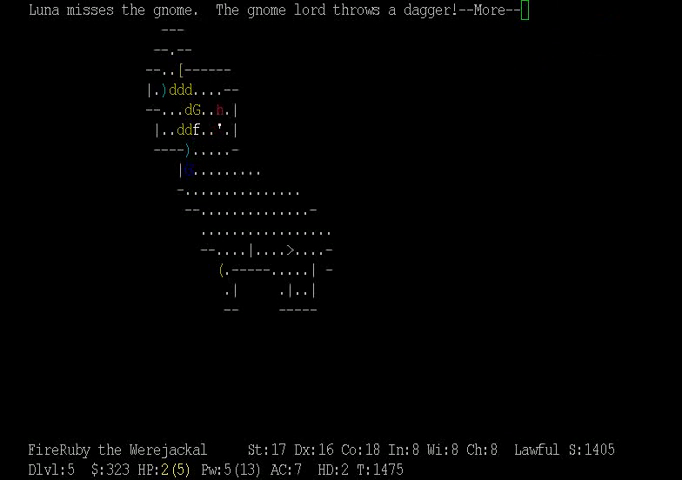
key("space")
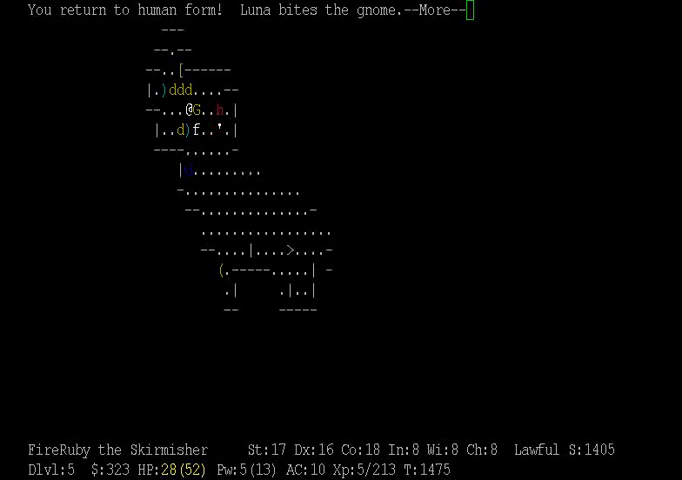
key("space")
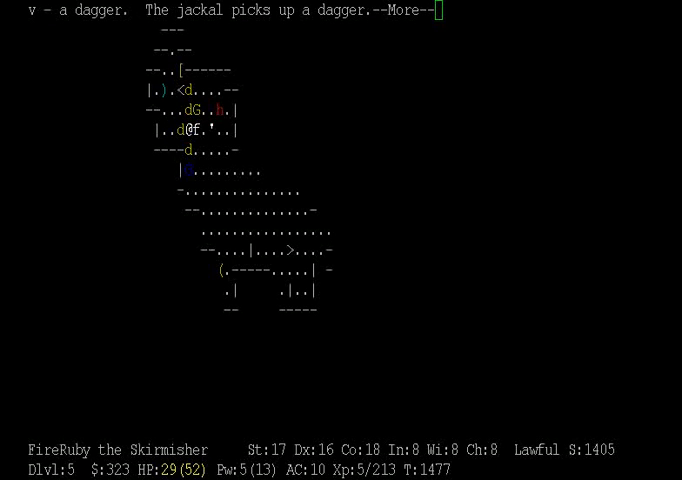
key("space")
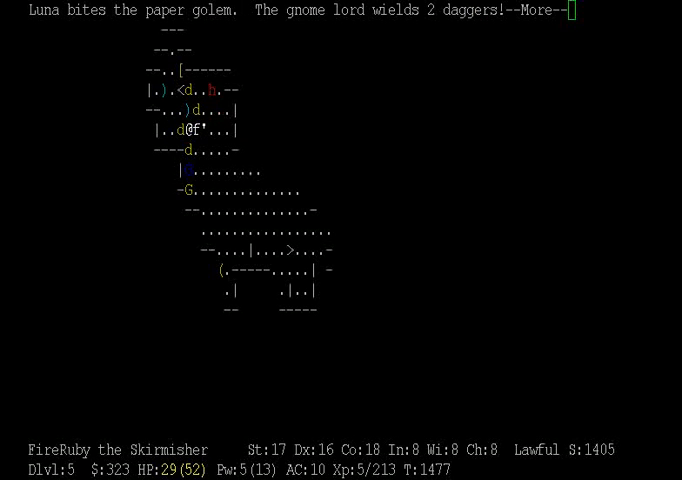
key("space")
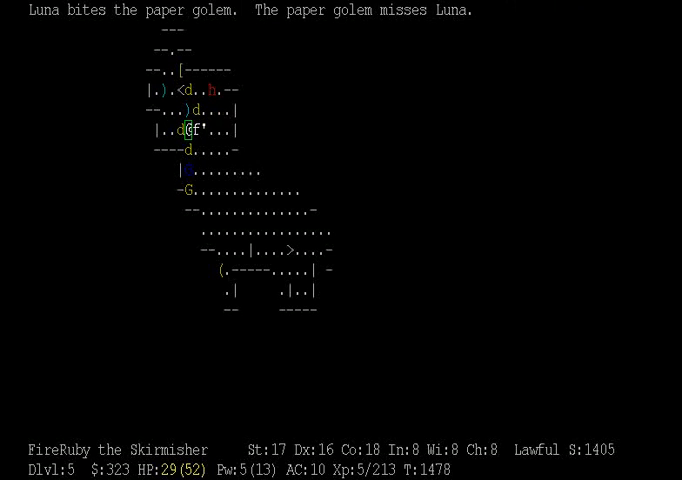
key("space")
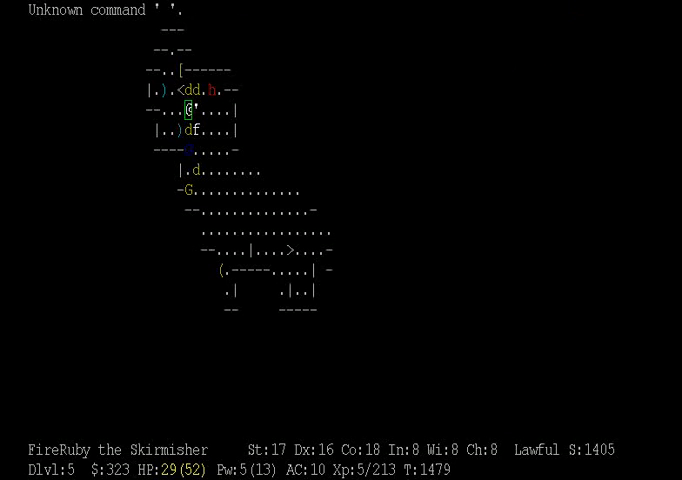
Step: Keep fighting, step onto the +1 long sword, and page through to Final Attributes
key(",")
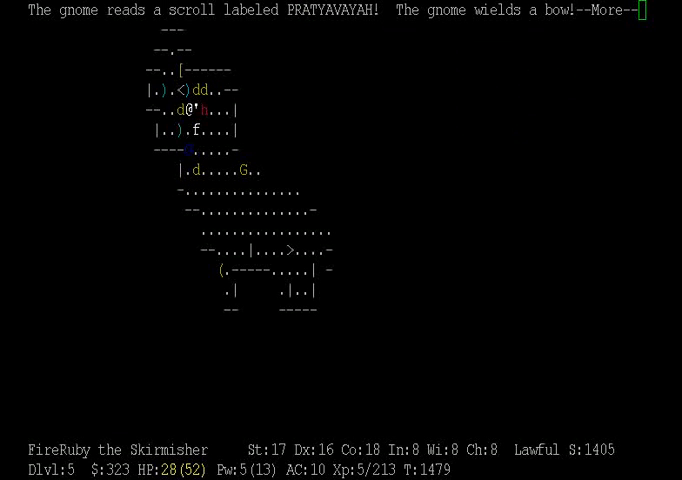
key("space")
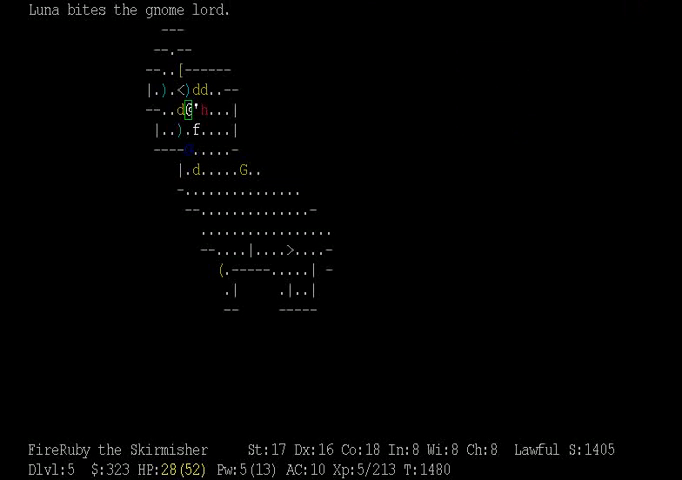
key("W")
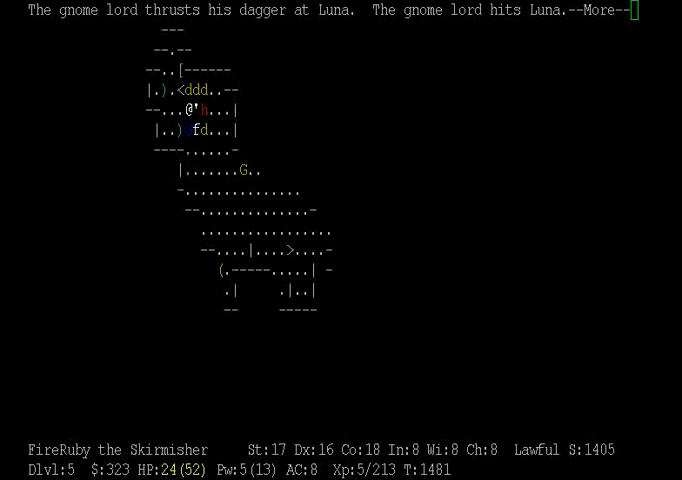
key("space")
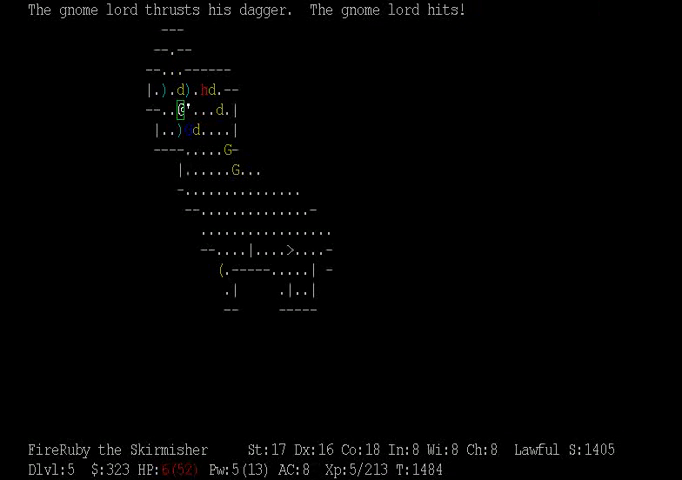
key("j")
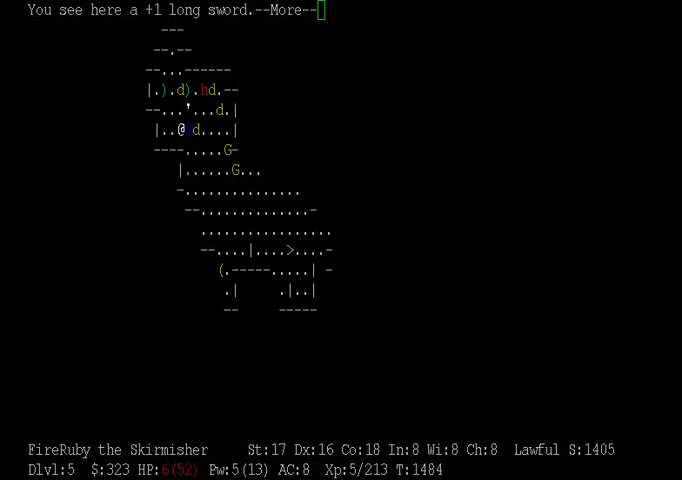
key("space")
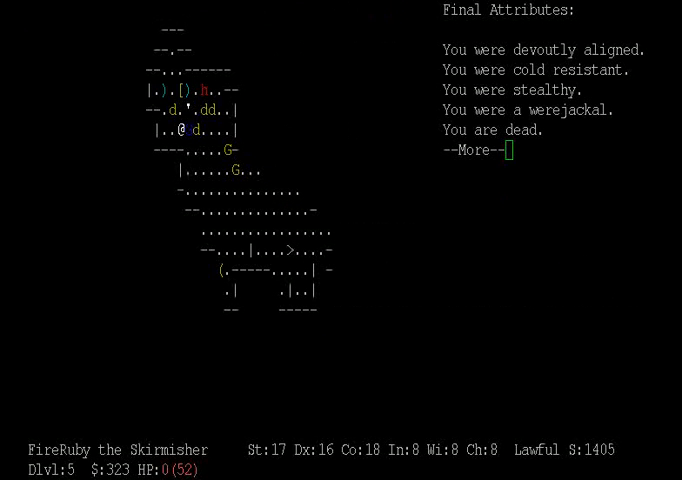
key("space")
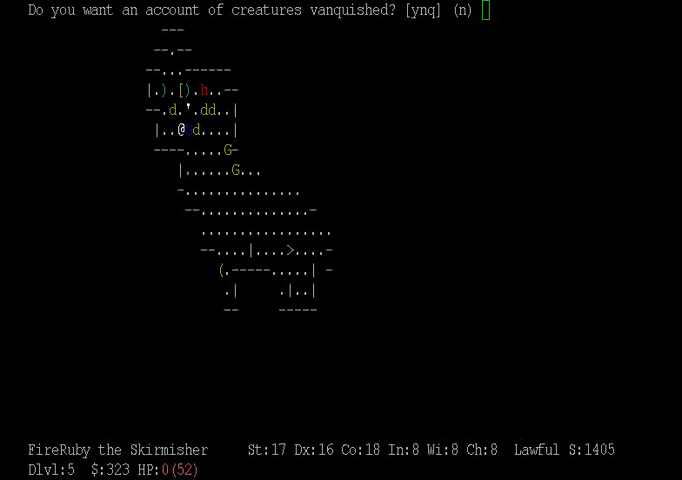